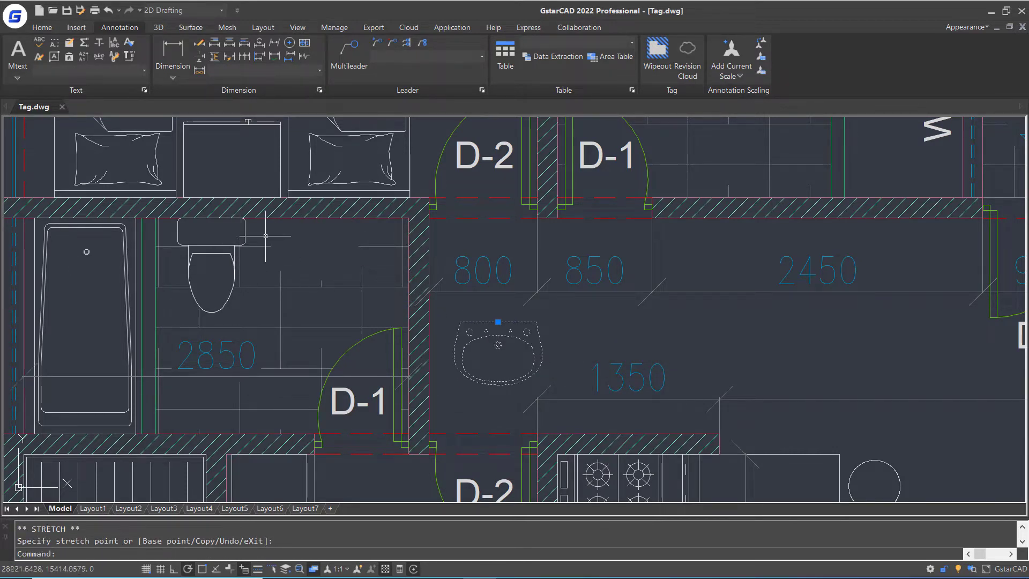
mouse_move(359, 304)
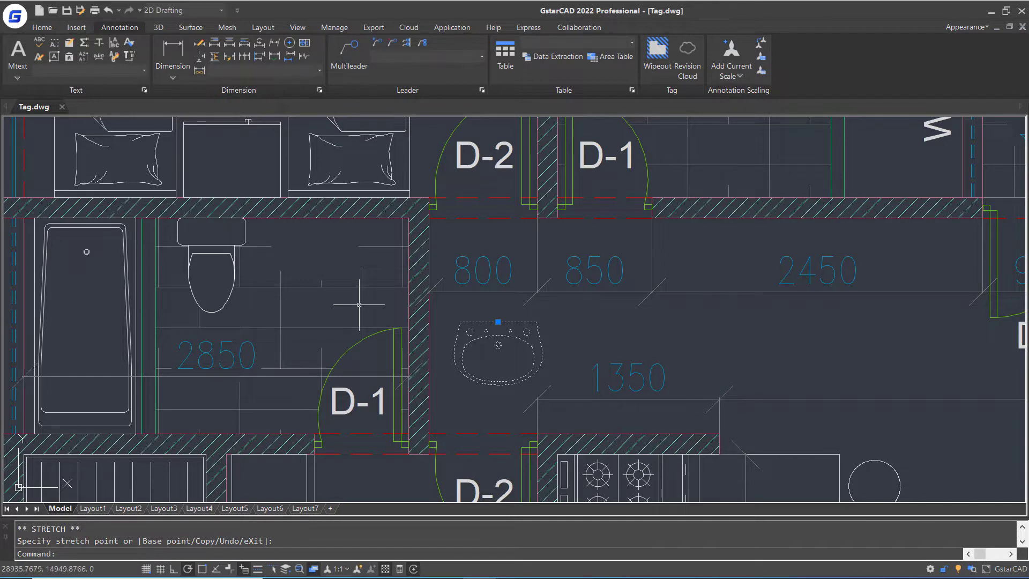
mouse_move(360, 303)
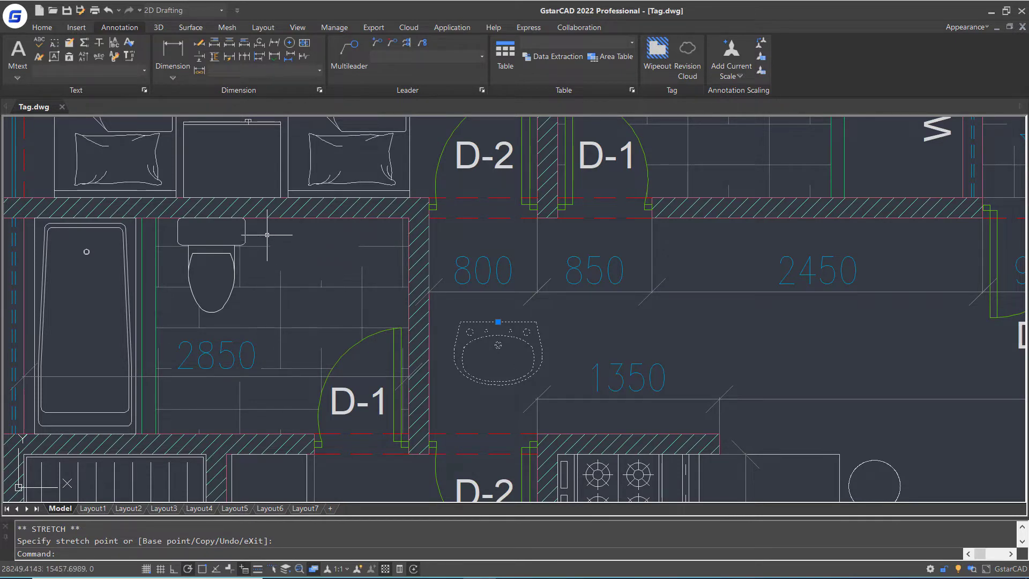
mouse_move(266, 291)
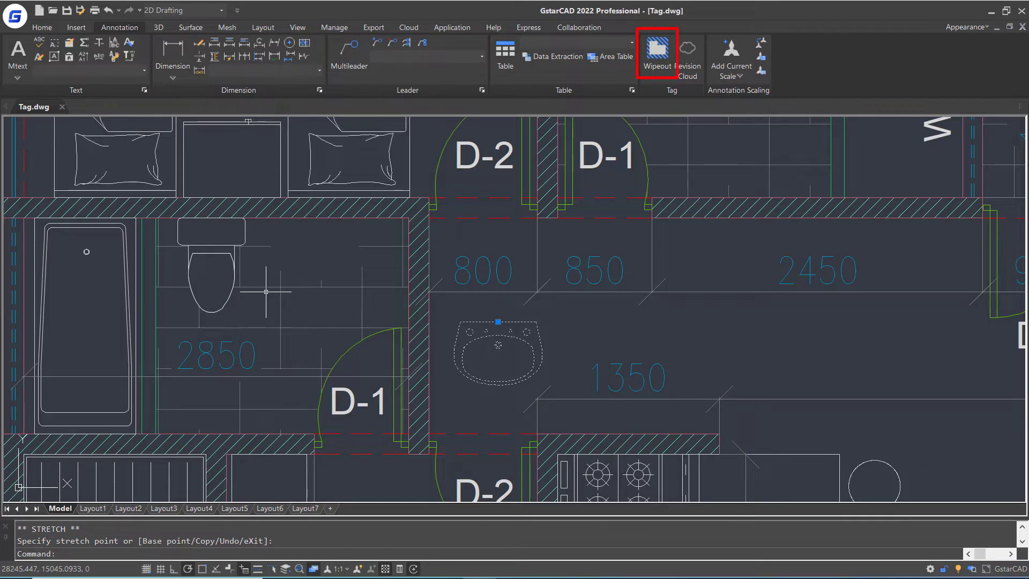
mouse_move(656, 51)
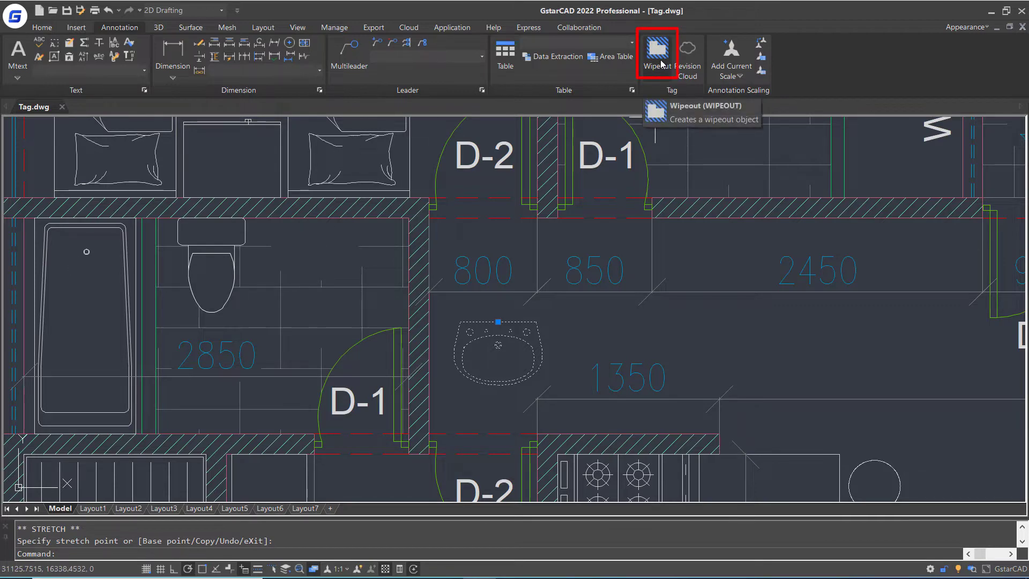
- Undo the stray stretch and start the wipeout command with 'w' near the living room
click(42, 27)
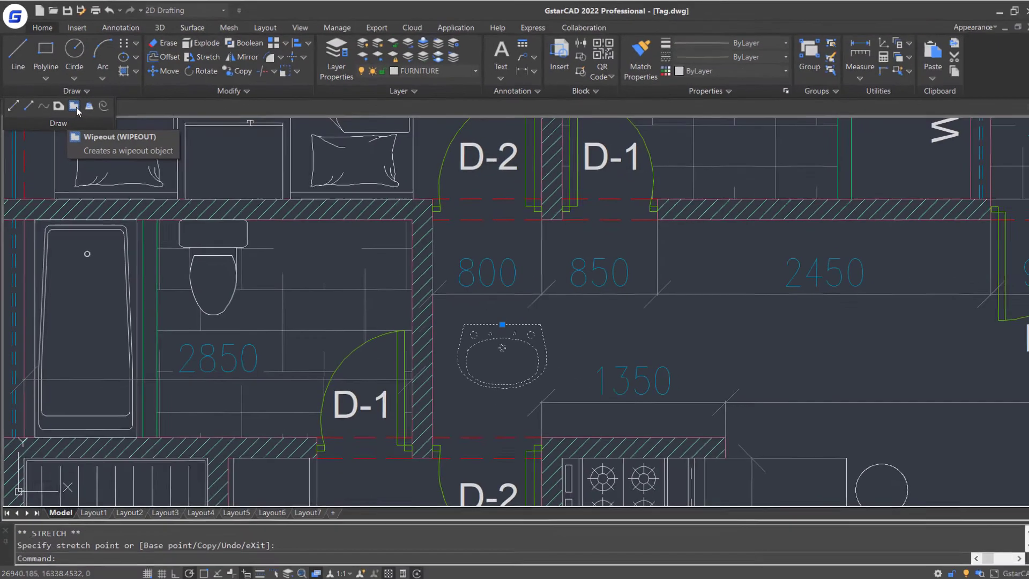
text(w)
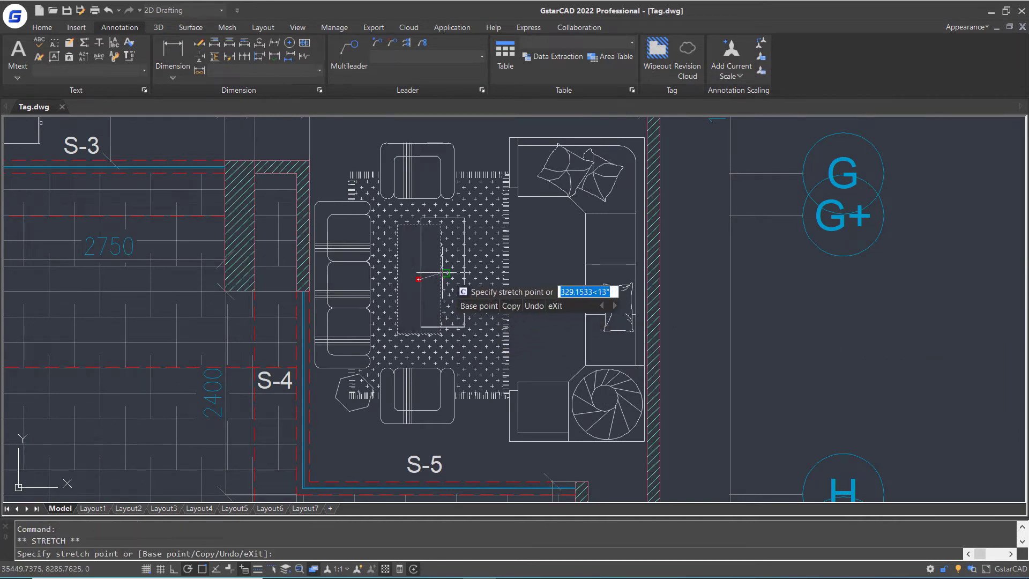
mouse_move(464, 266)
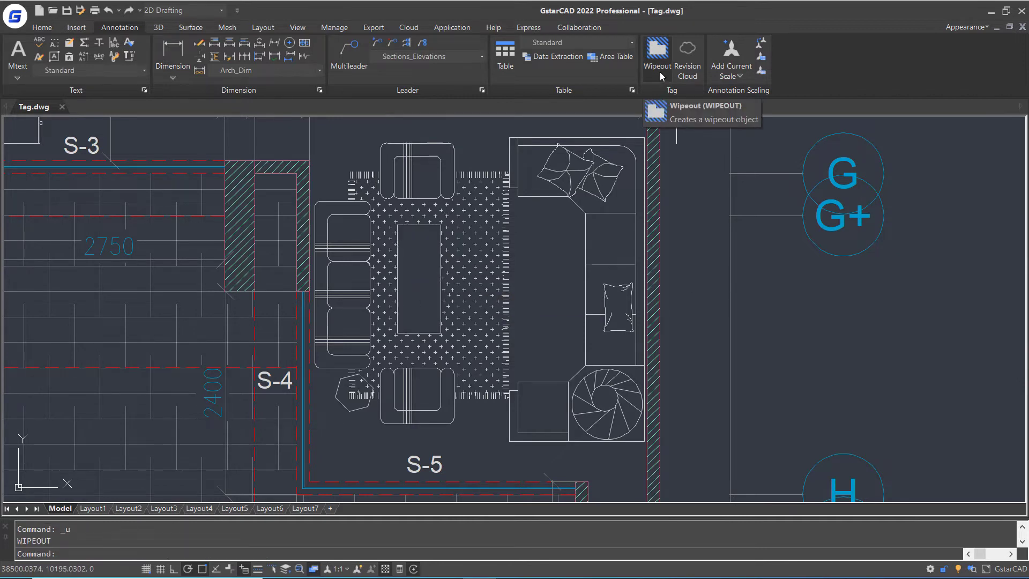
- Launch Wipeout from the Annotation menu and pick its Frames option
click(657, 49)
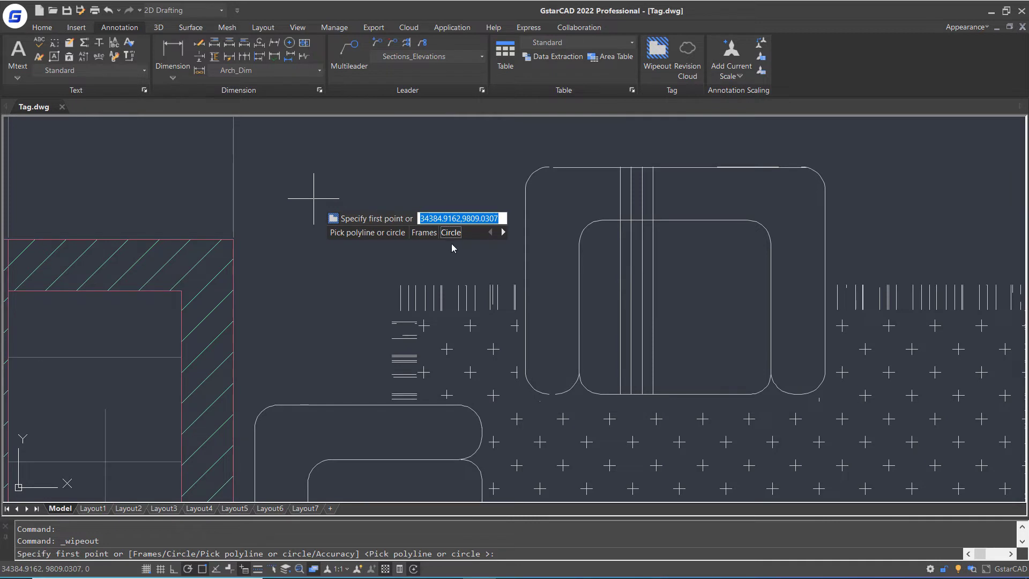
click(450, 232)
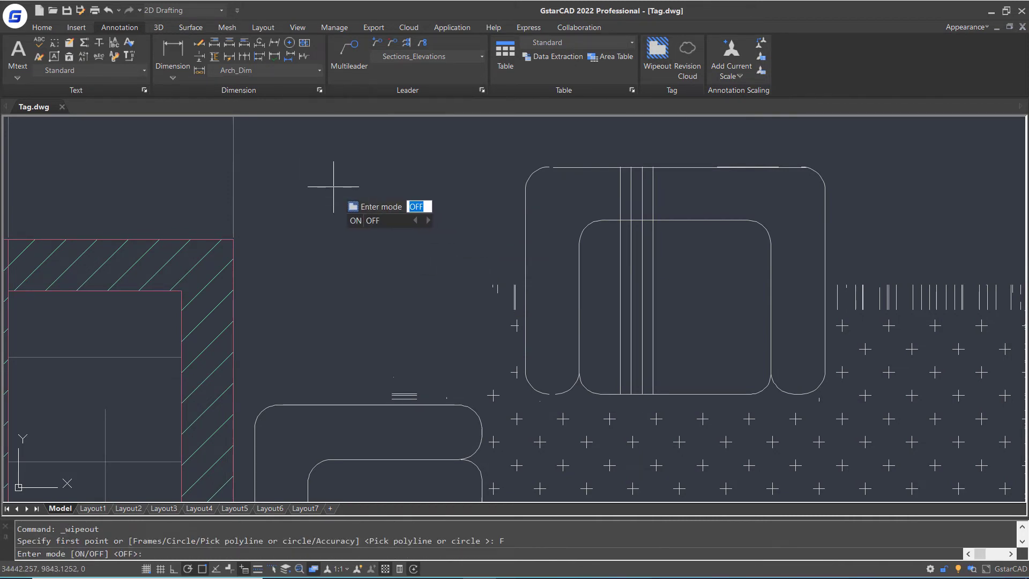
- Set wipeout frames ON, then mask the carpet hatch with the hexagon polyline, keeping the hexagon
click(355, 220)
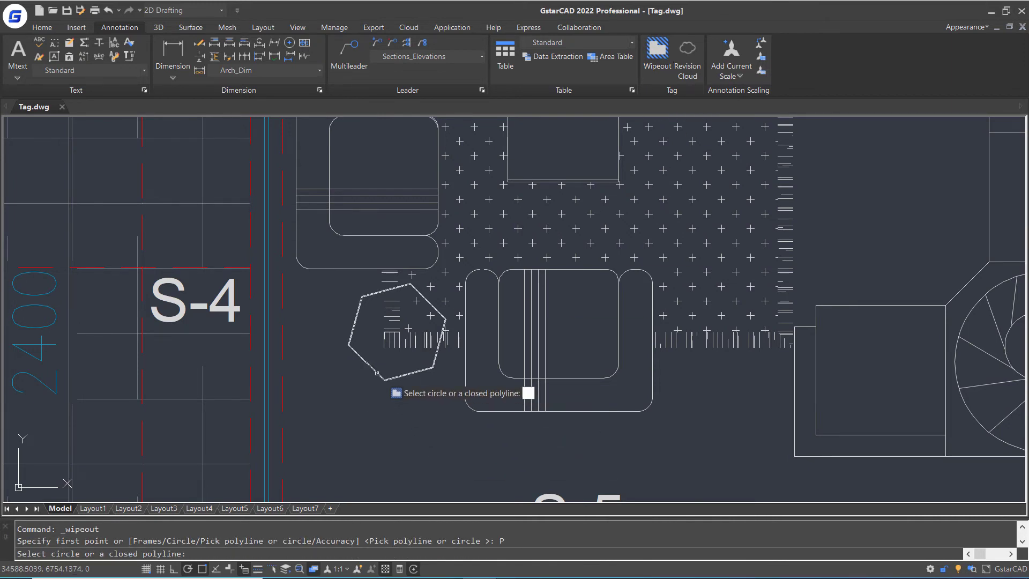
click(377, 328)
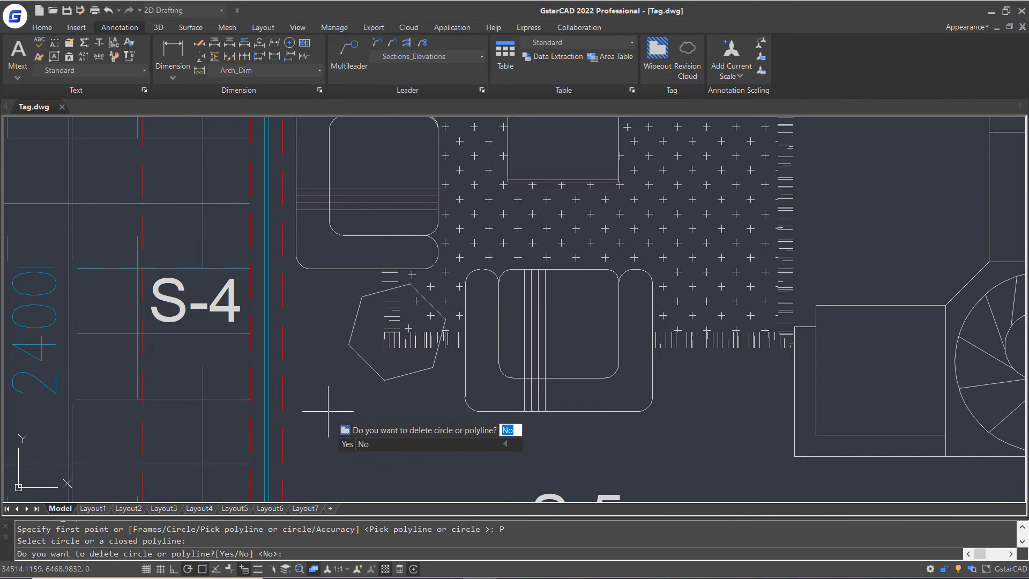
click(362, 444)
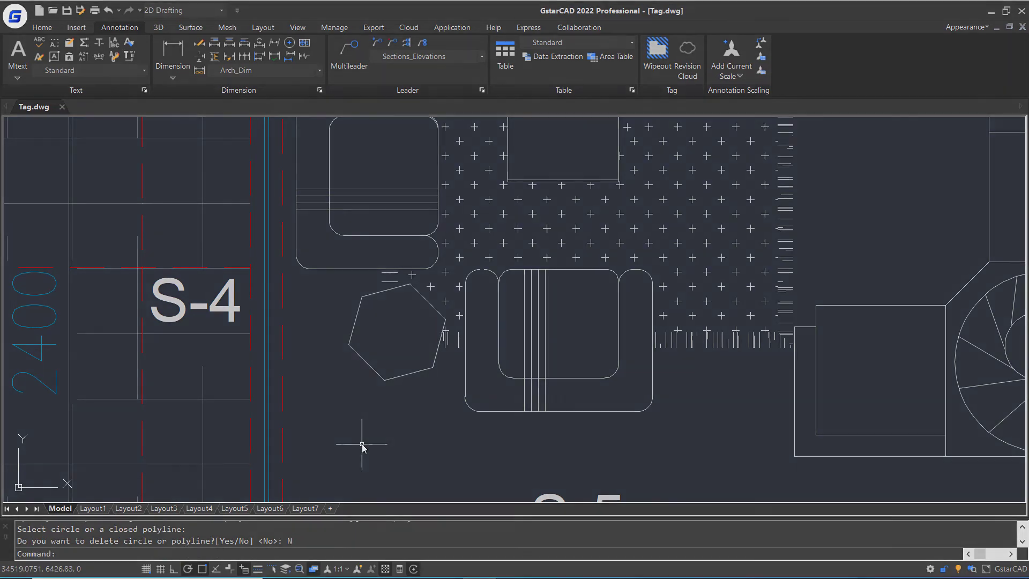